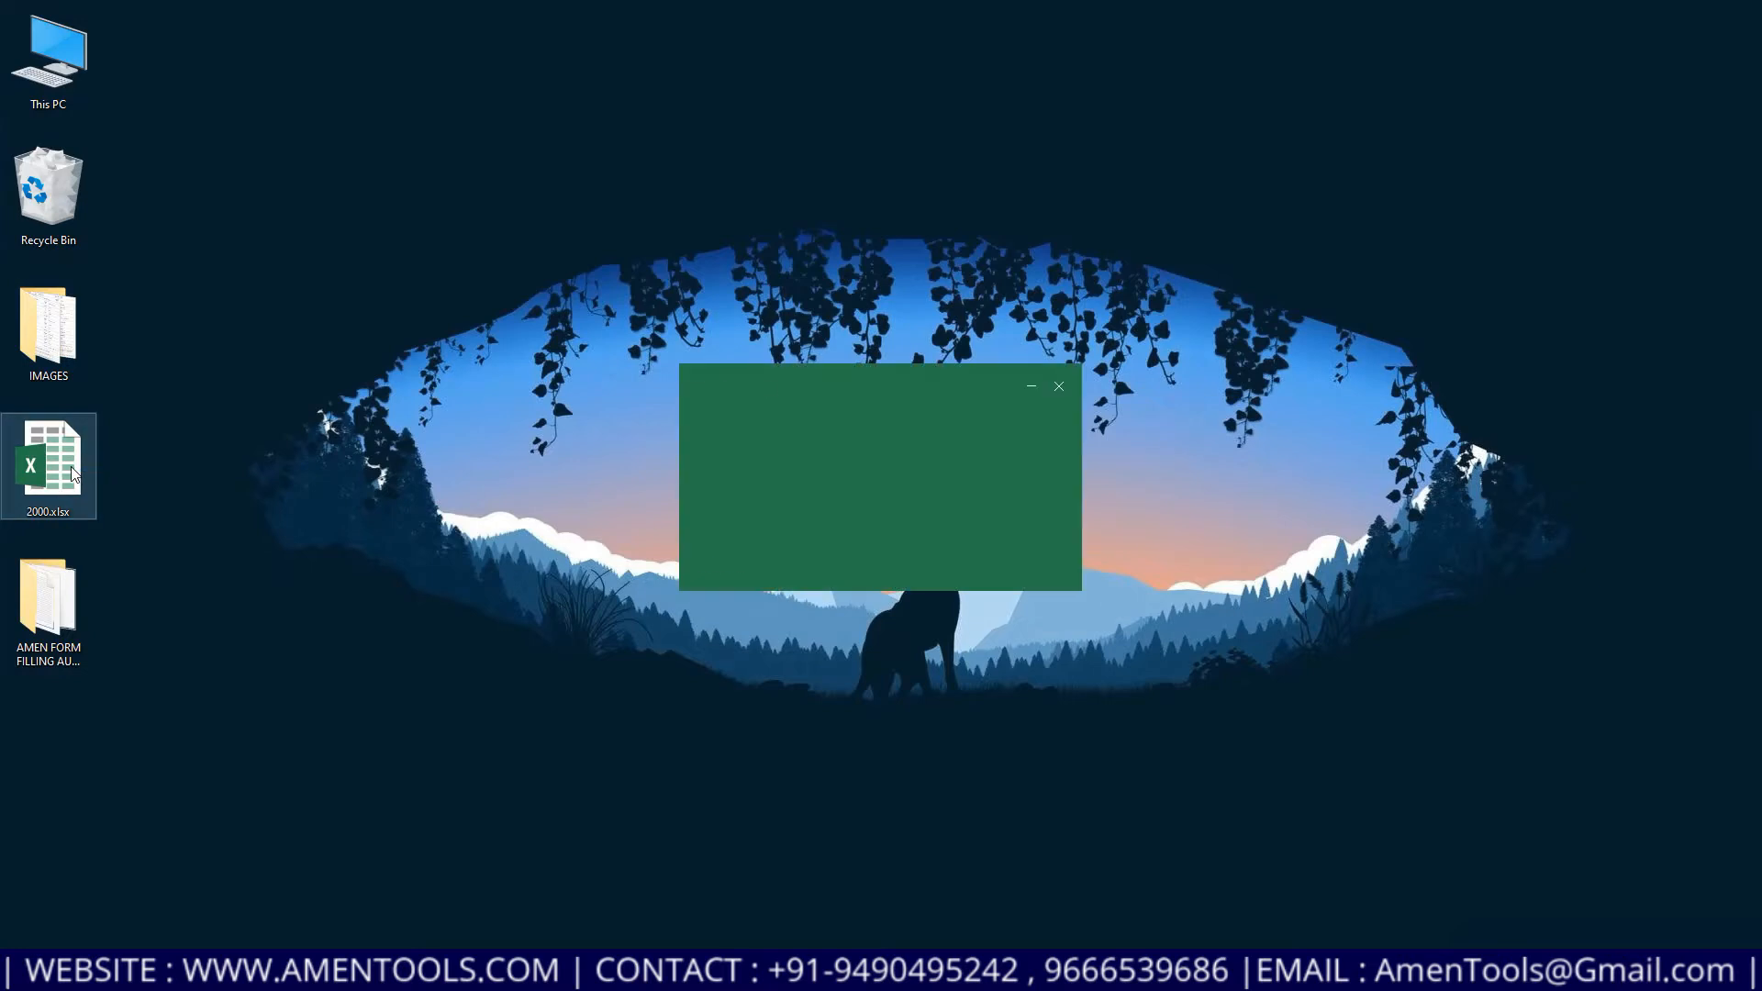
# Launch Amen Auto Form Filling from the AMEN FORM FILLING folder with the Excel data and Matrimonial pattern
pyautogui.doubleClick(48, 450)
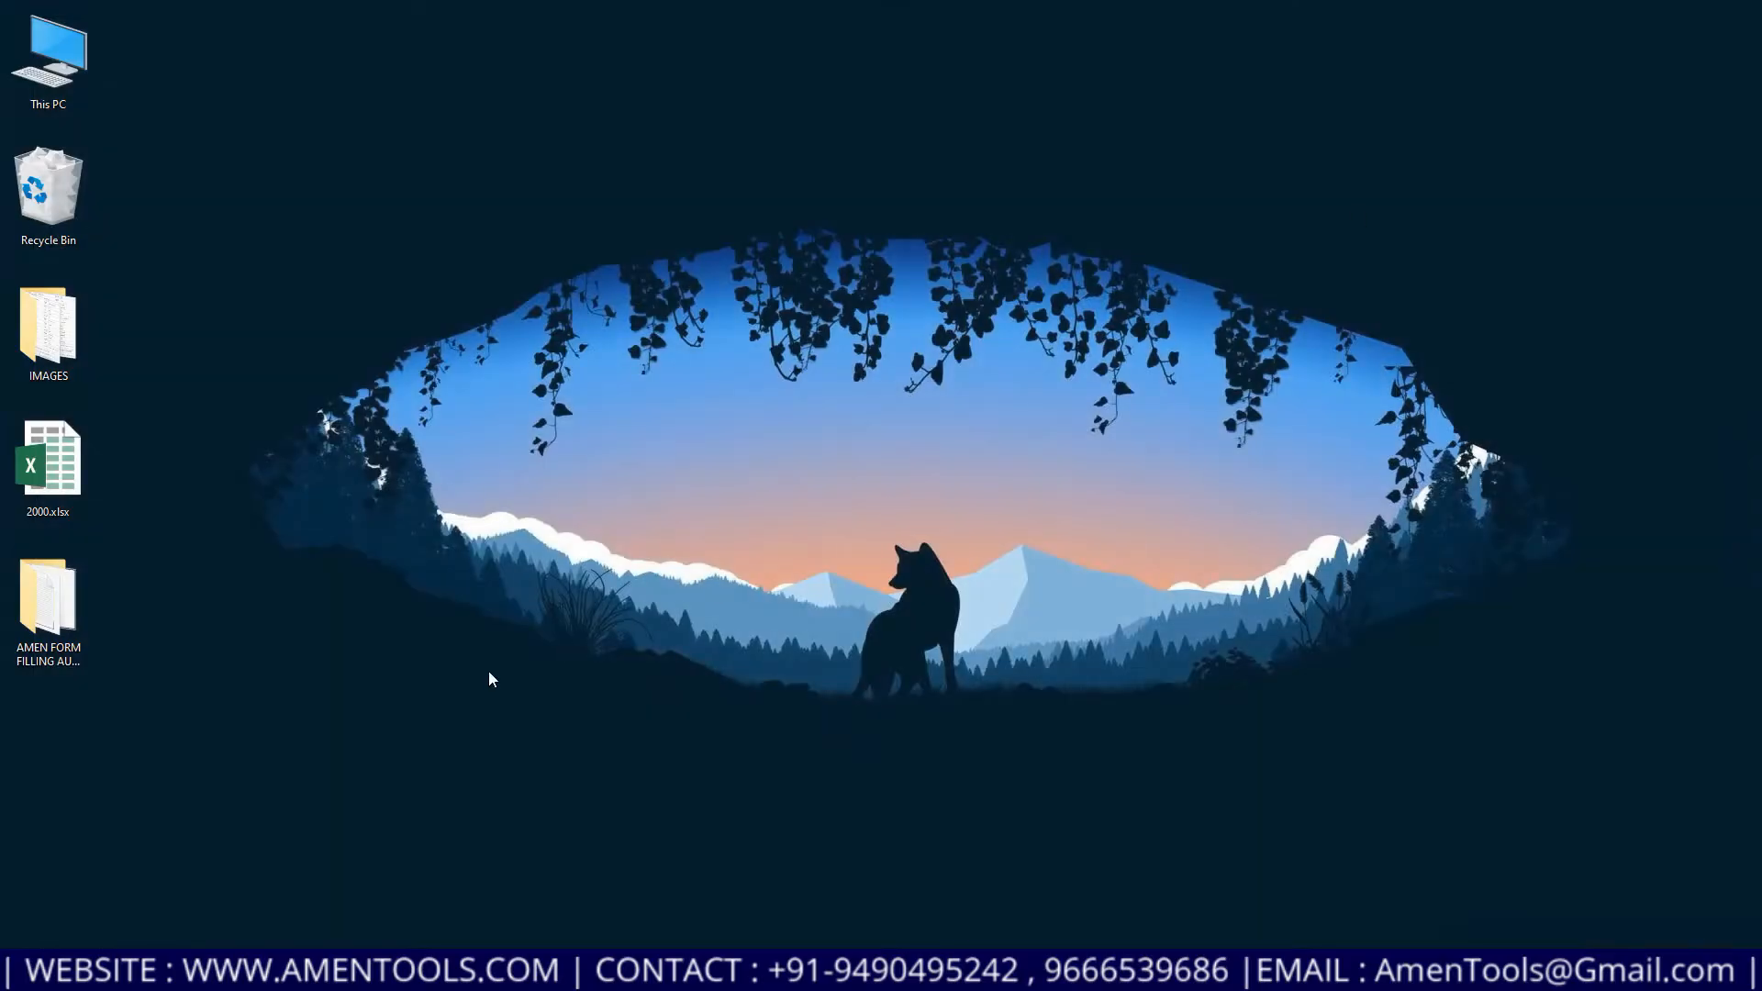
pyautogui.doubleClick(48, 591)
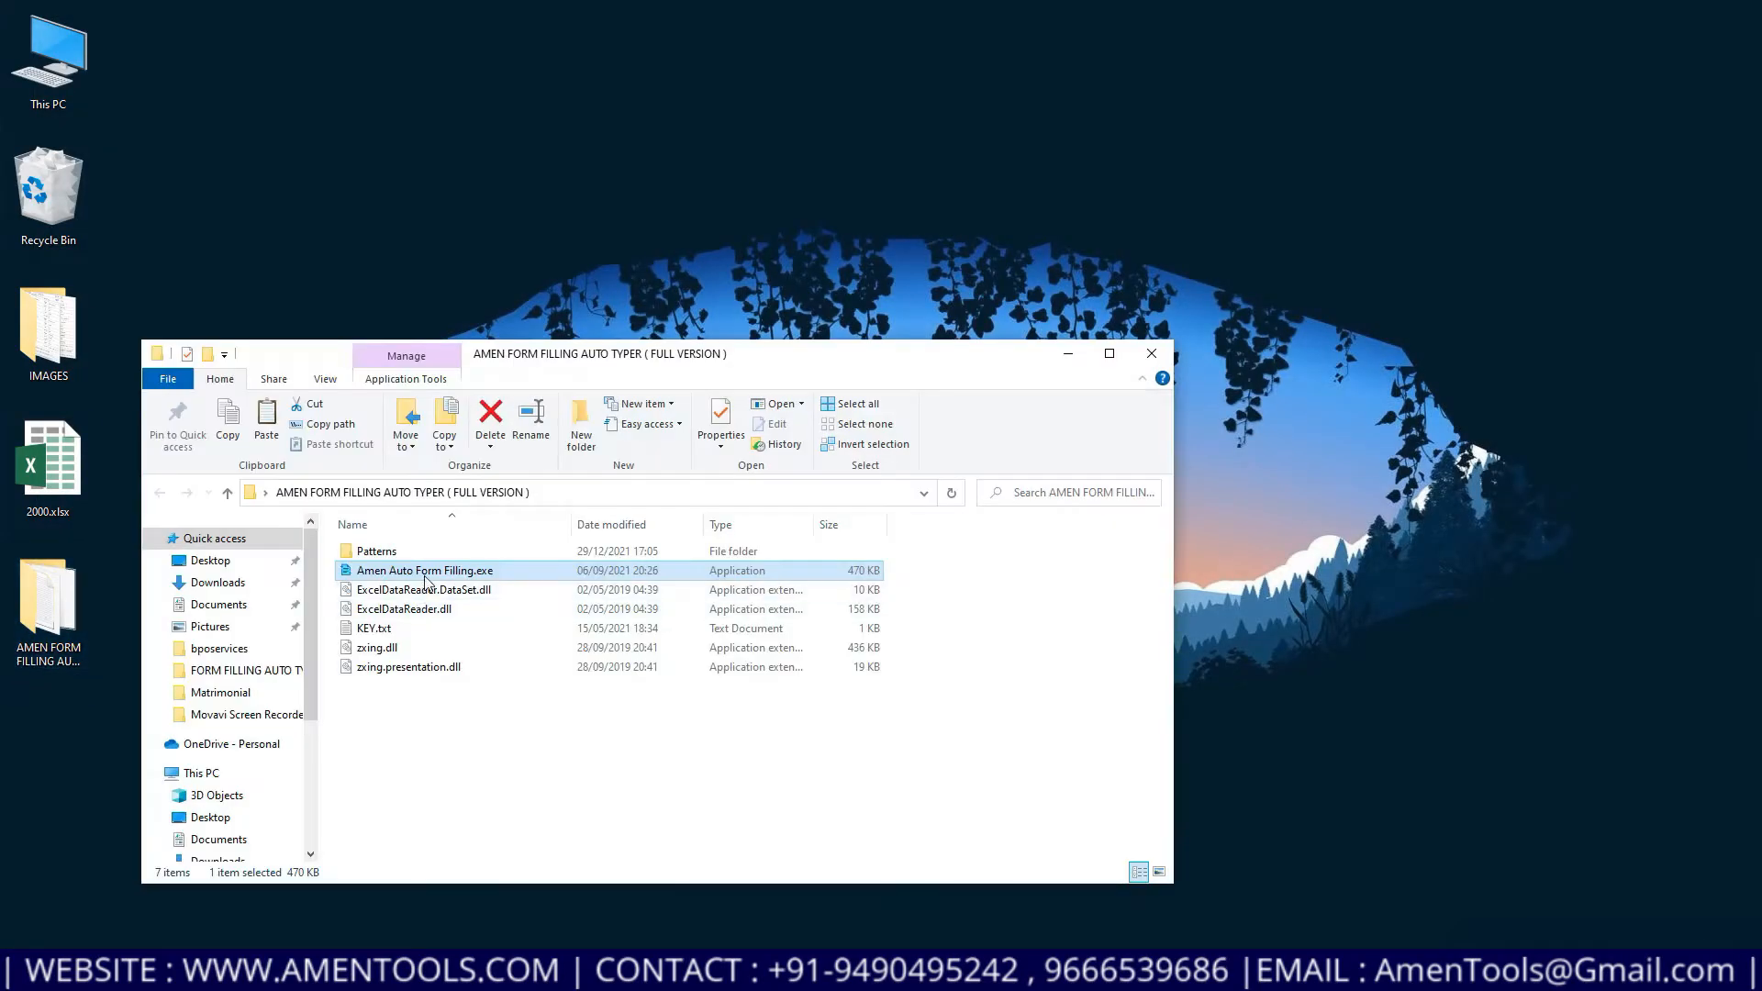
pyautogui.doubleClick(424, 569)
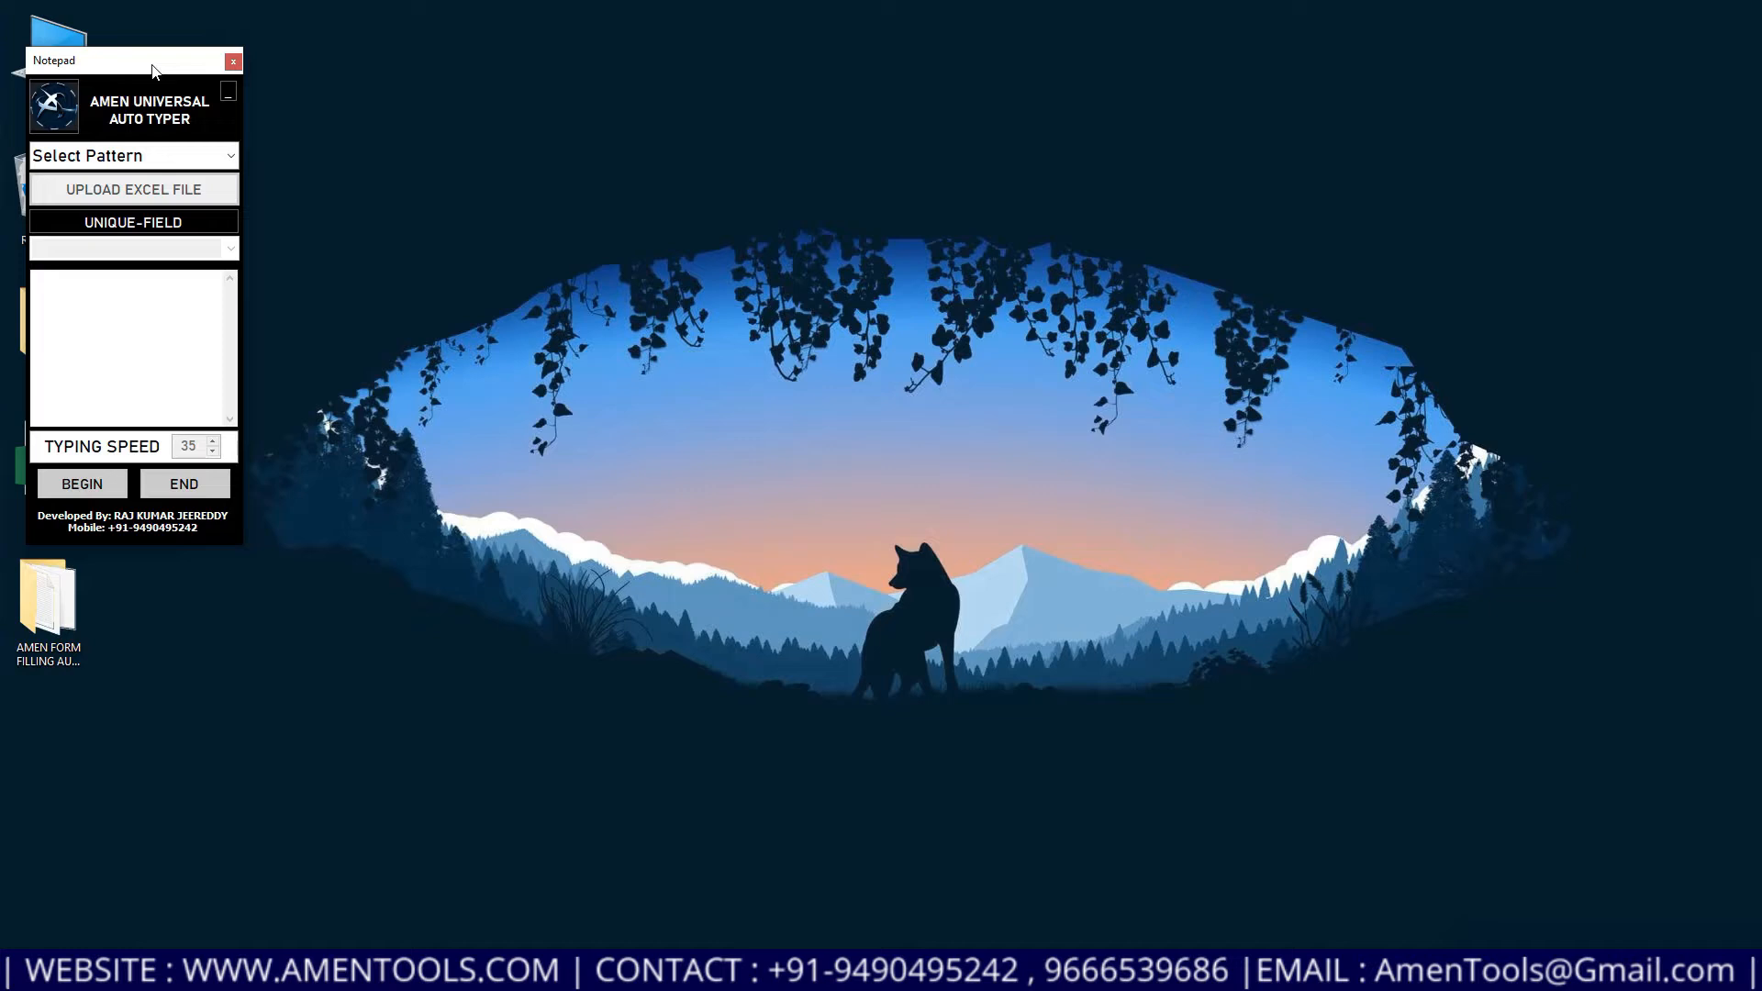
pyautogui.click(1207, 204)
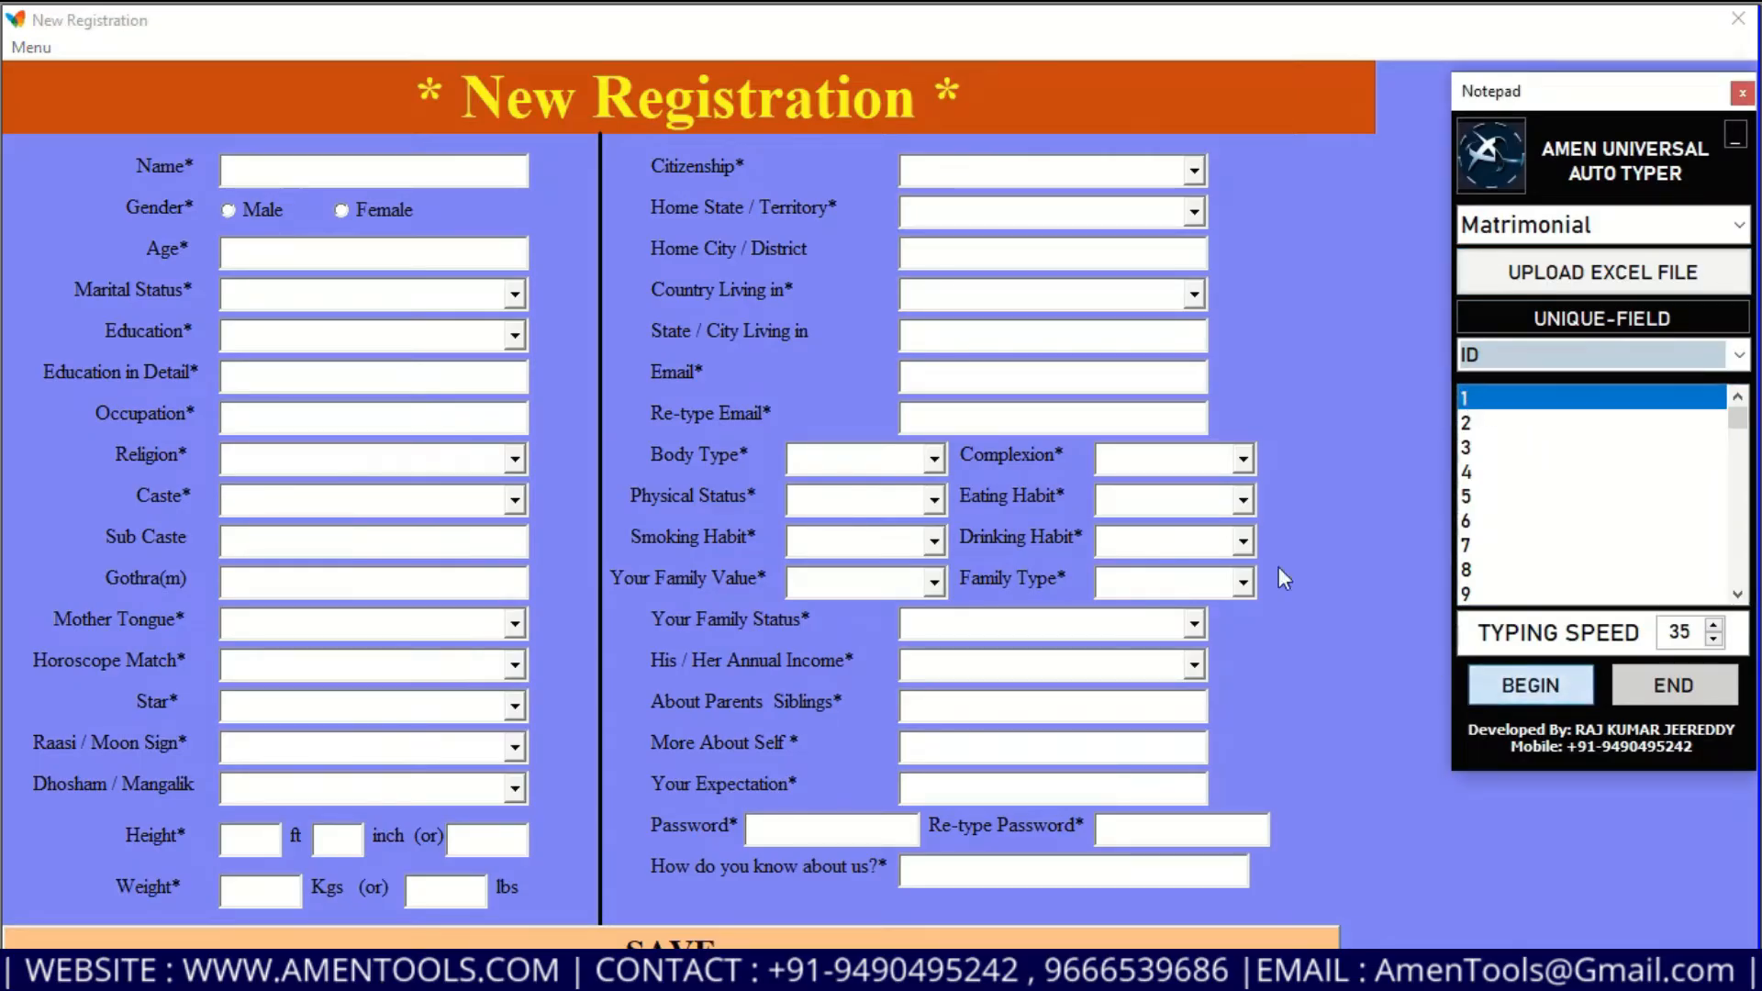
# Begin the run targeting the Name field so record 1 fills the form, including the More About Self text
pyautogui.click(1528, 684)
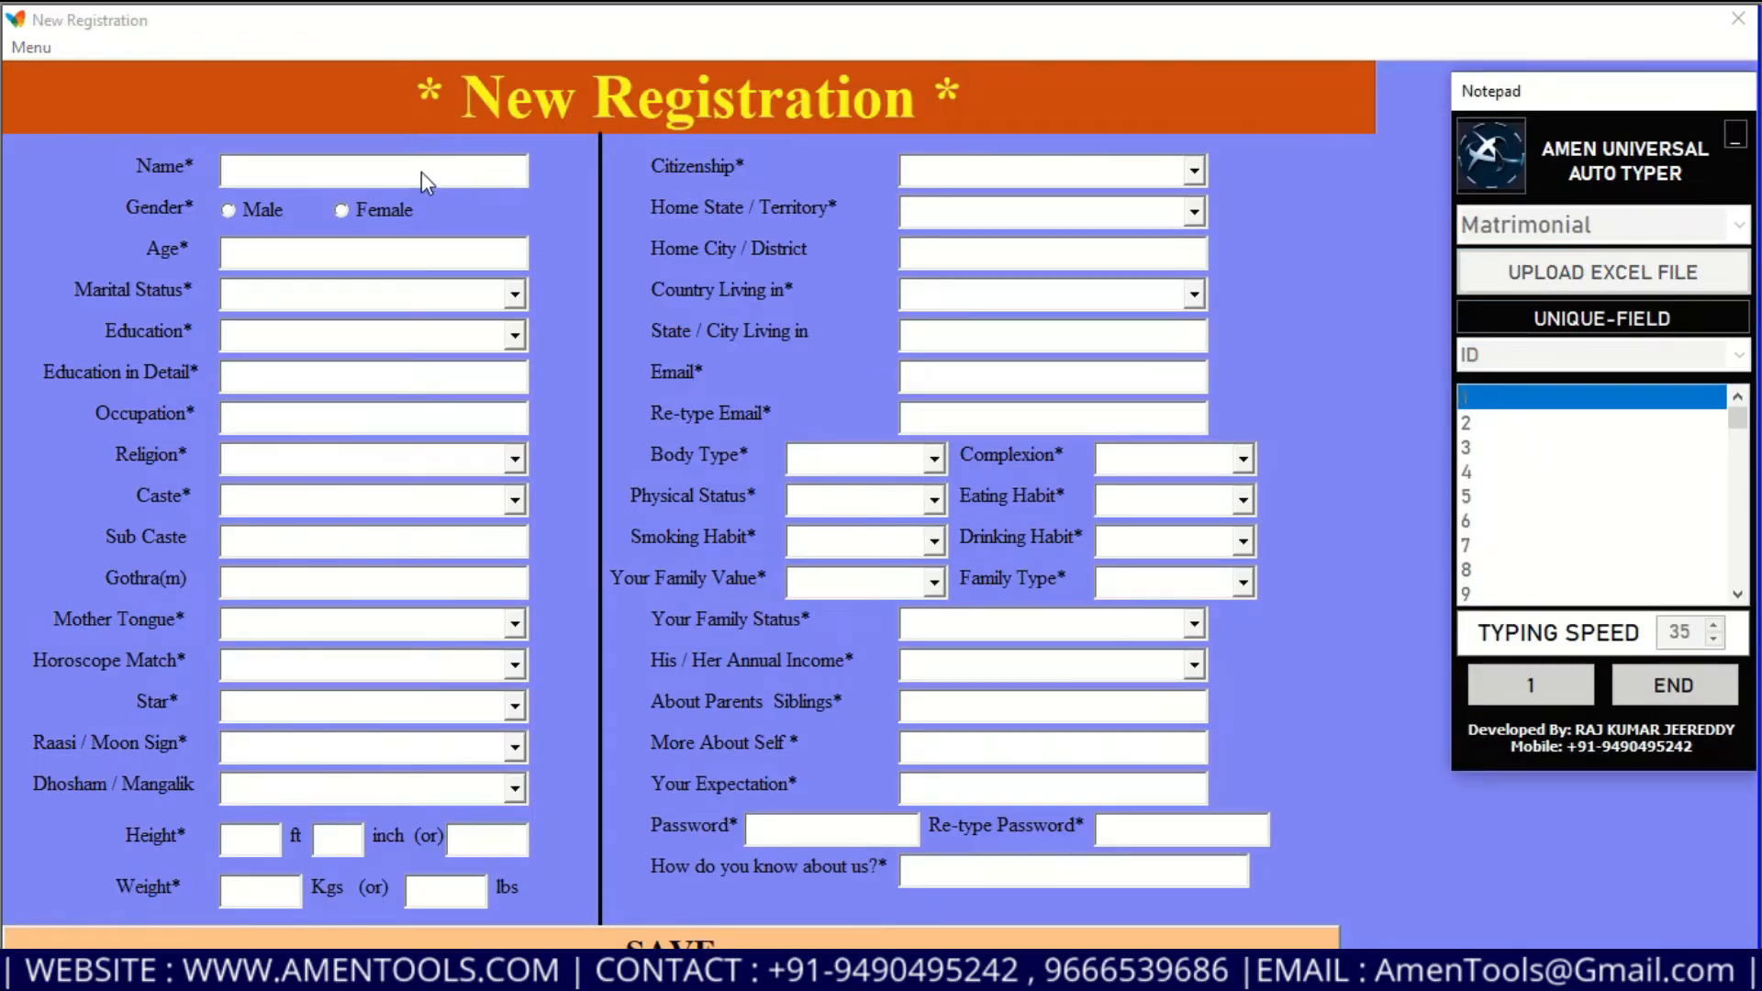
pyautogui.click(1528, 685)
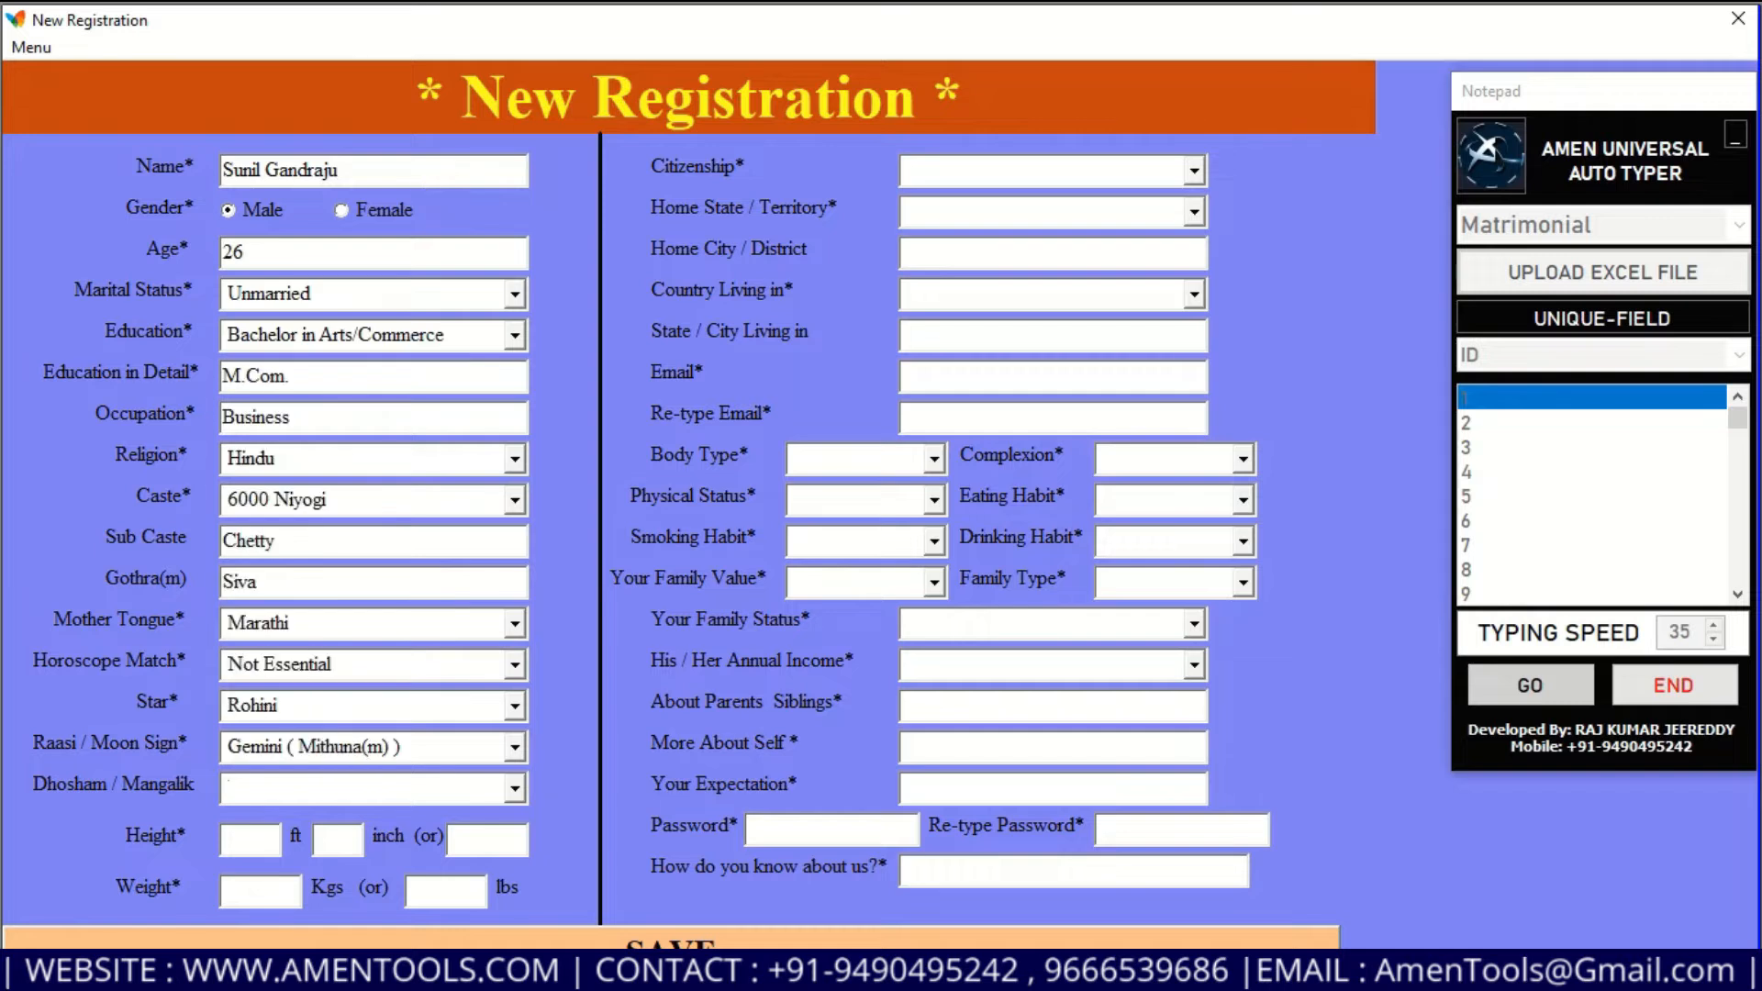
pyautogui.click(1529, 685)
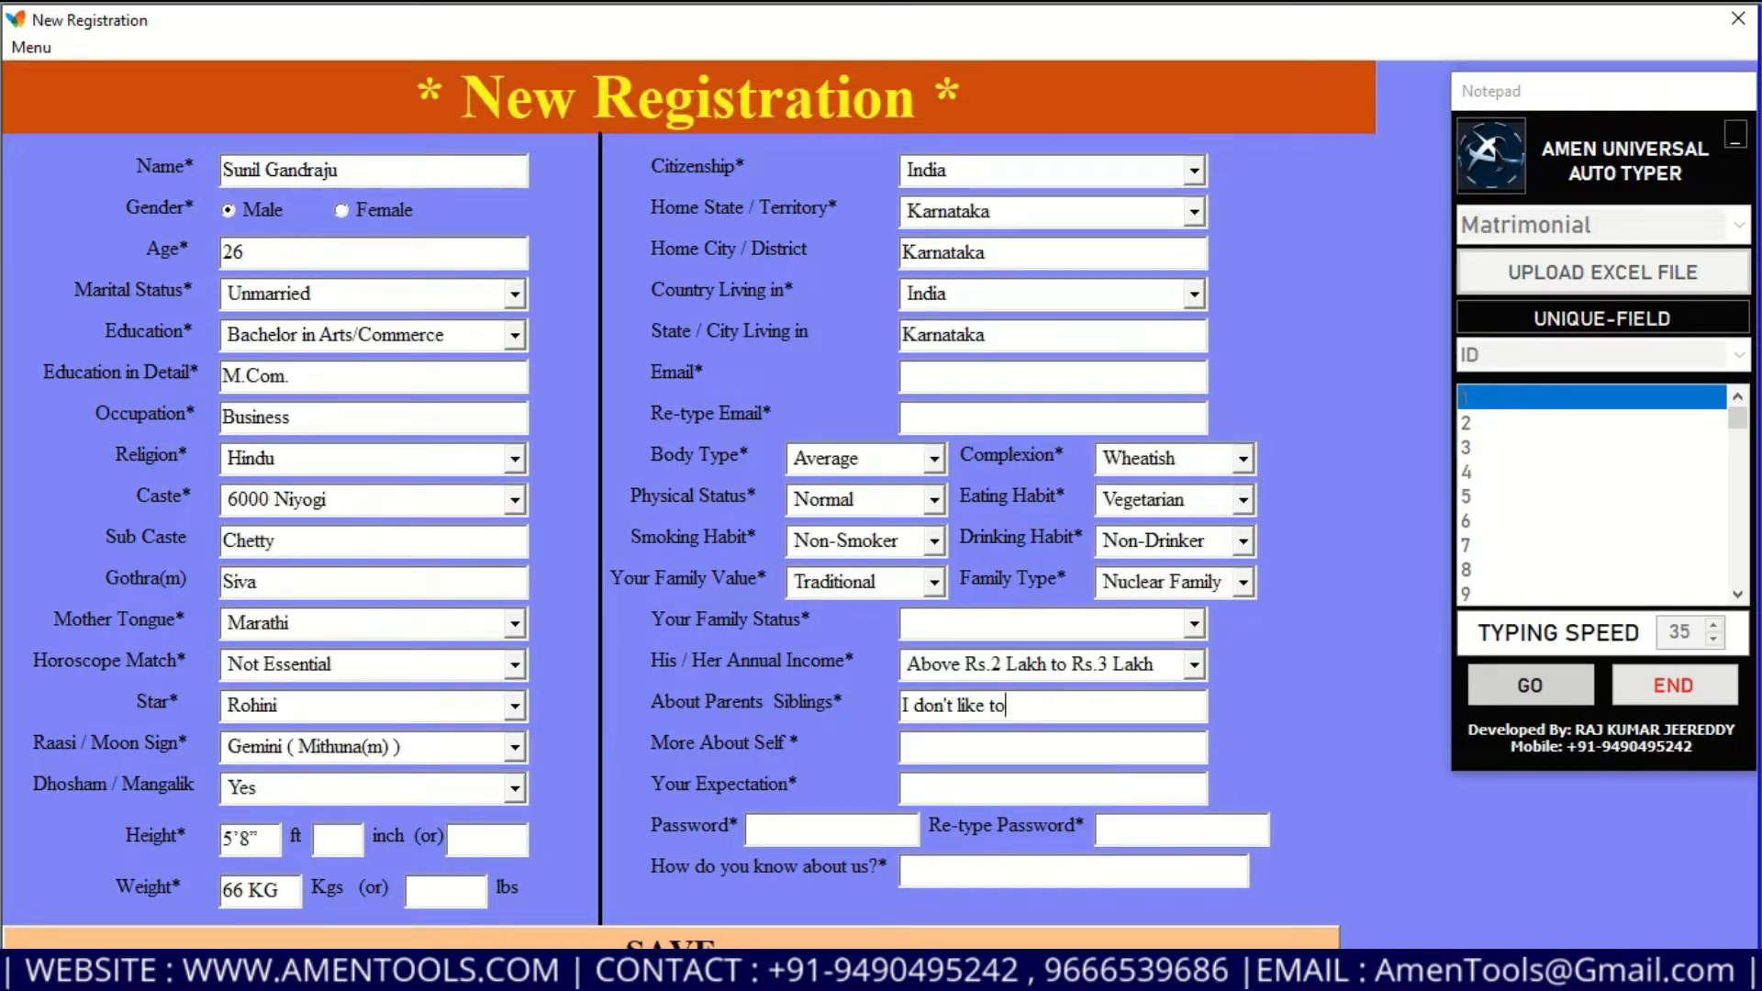
pyautogui.write("so should not speak lies. I'm a nice guy")
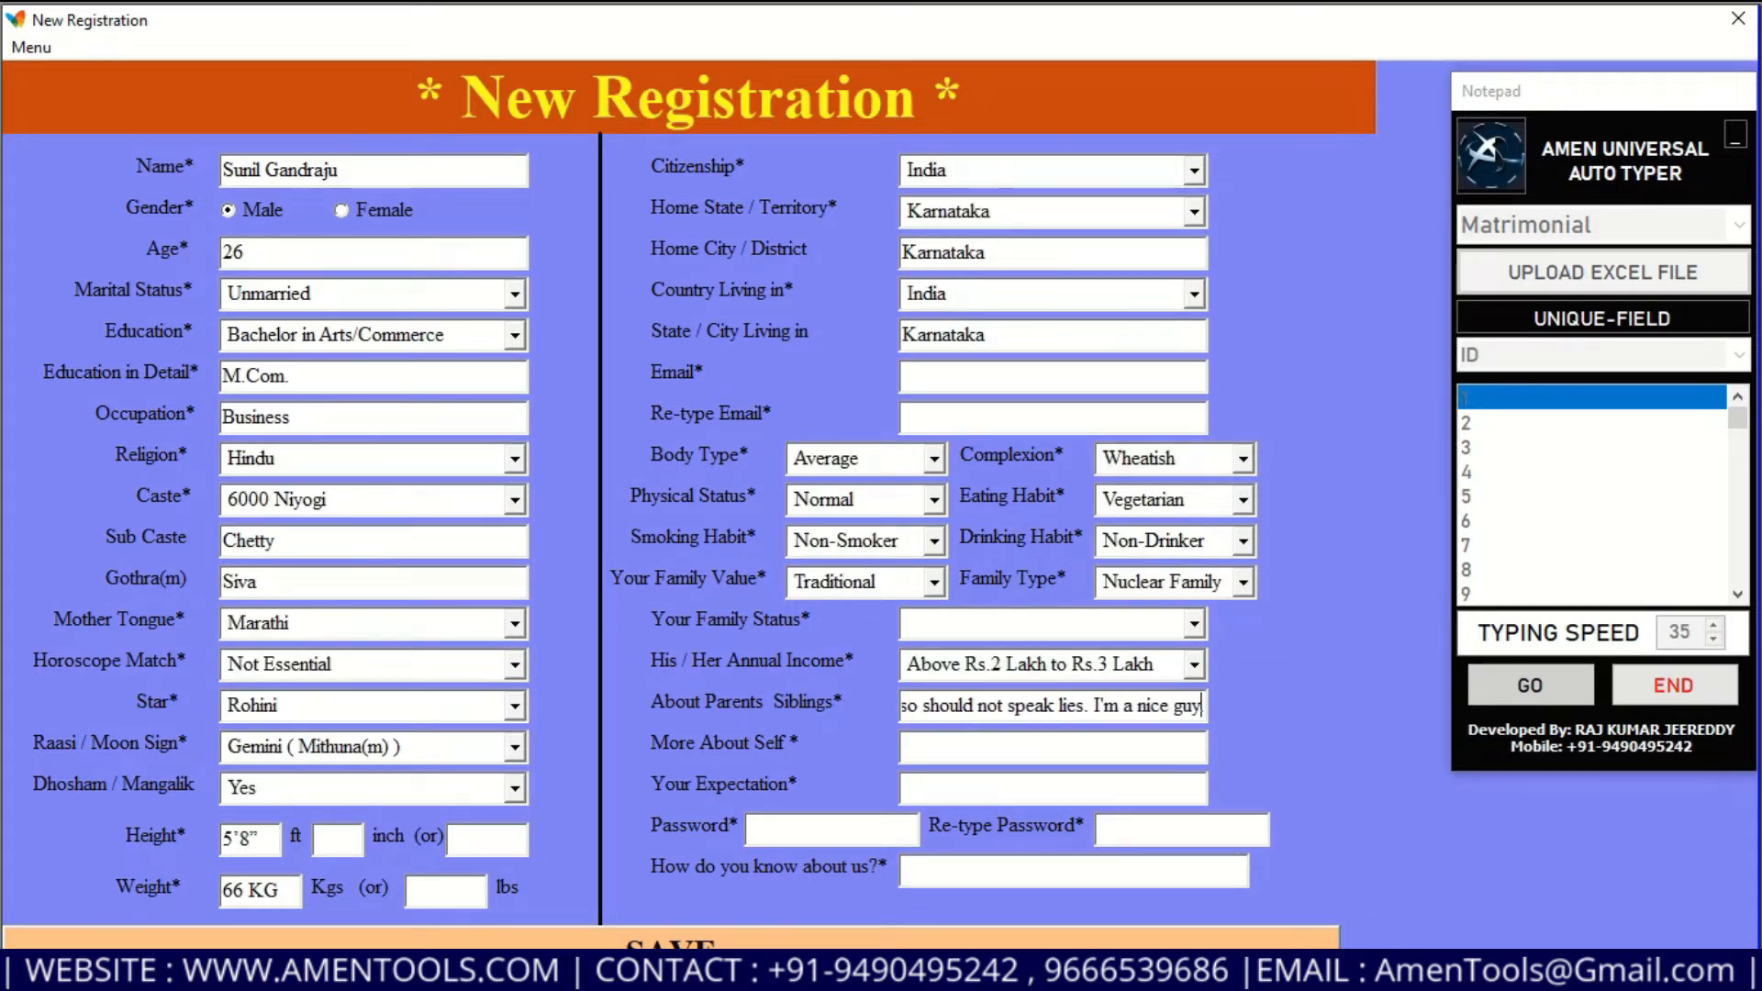
pyautogui.click(1529, 684)
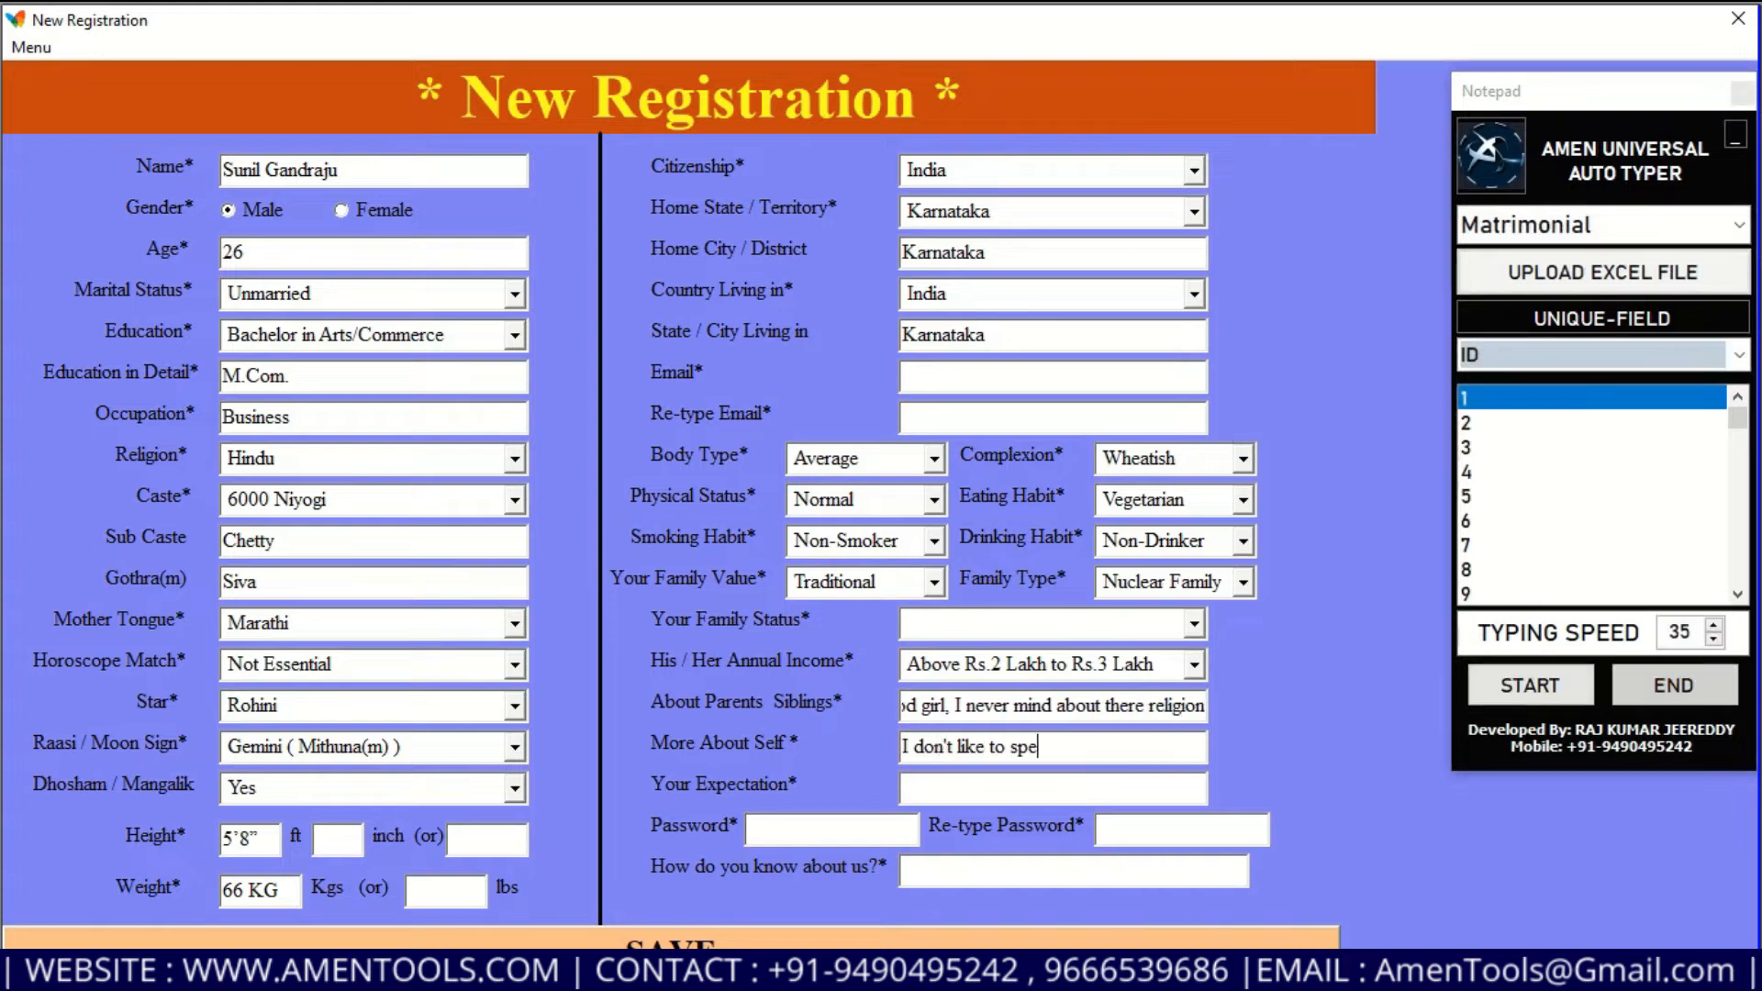